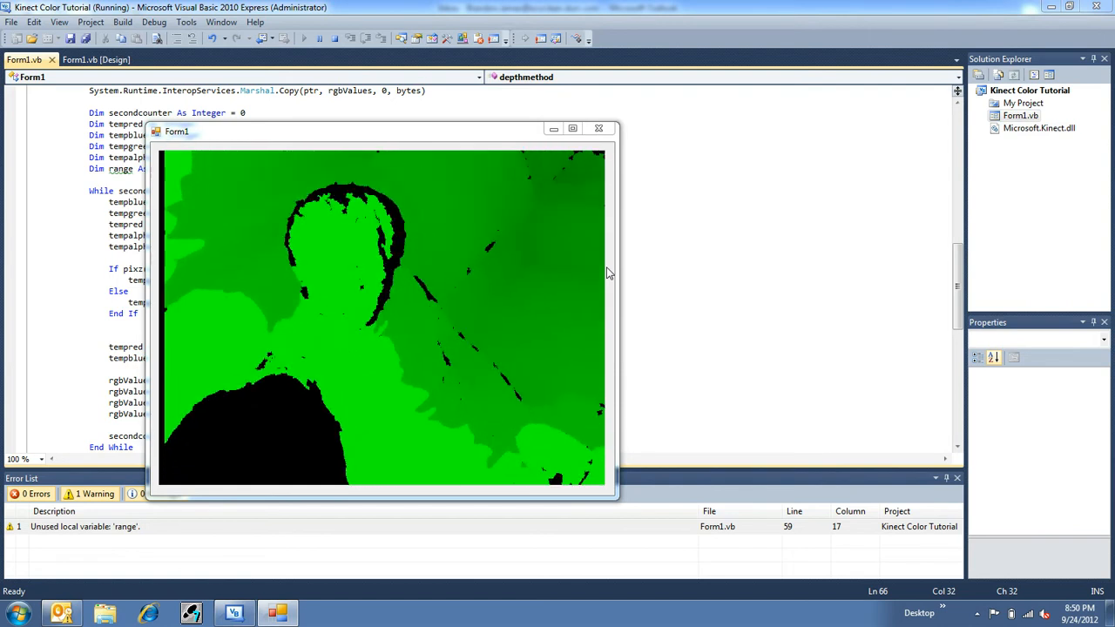
{"action": "mouse_move", "coordinate": [526, 240]}
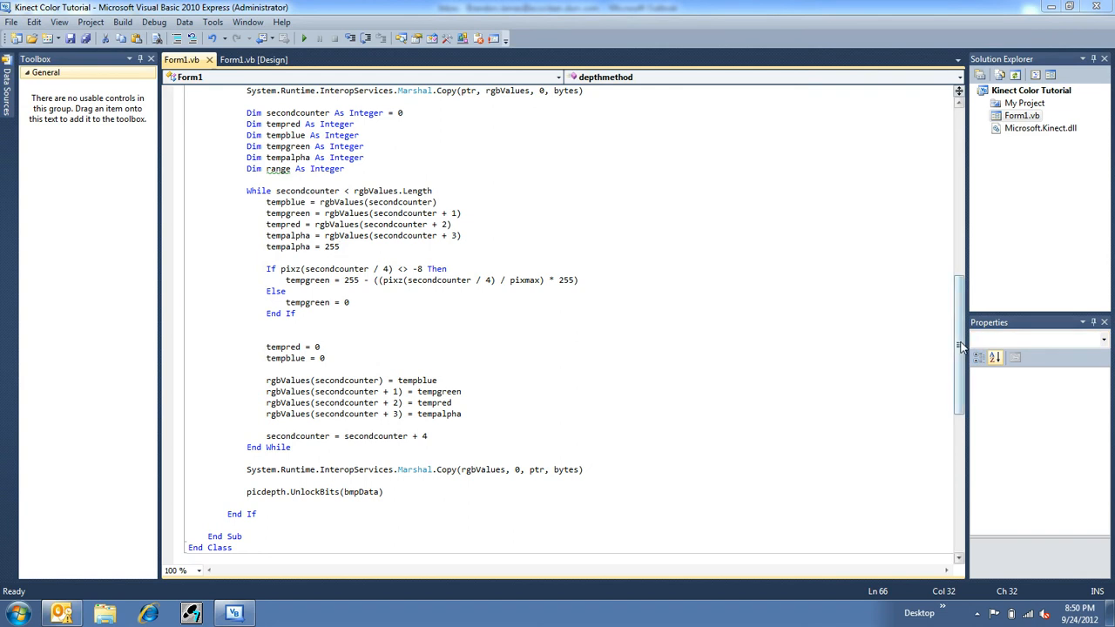
{"action": "scroll", "scroll_direction": "up", "scroll_amount": 3}
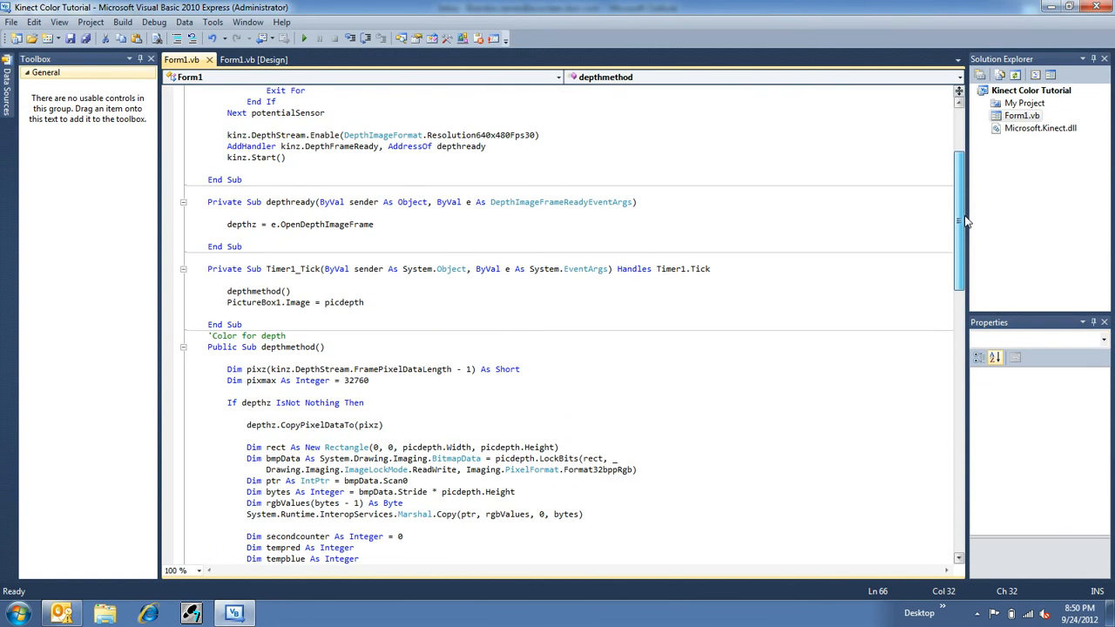
{"action": "scroll", "scroll_direction": "up", "scroll_amount": 3}
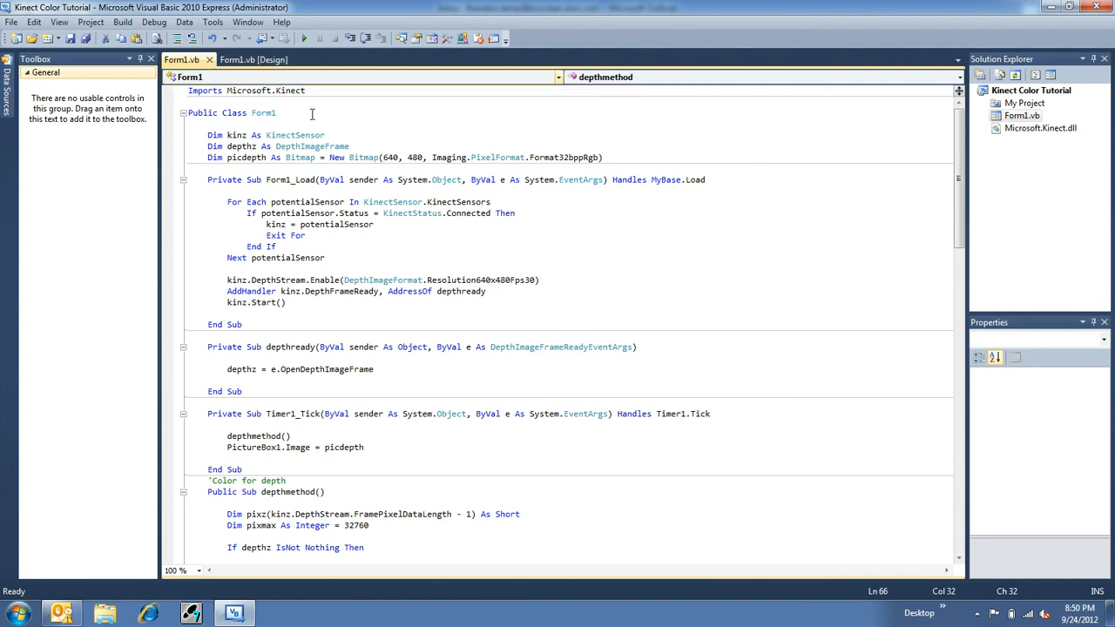
{"action": "left_click", "coordinate": [350, 146]}
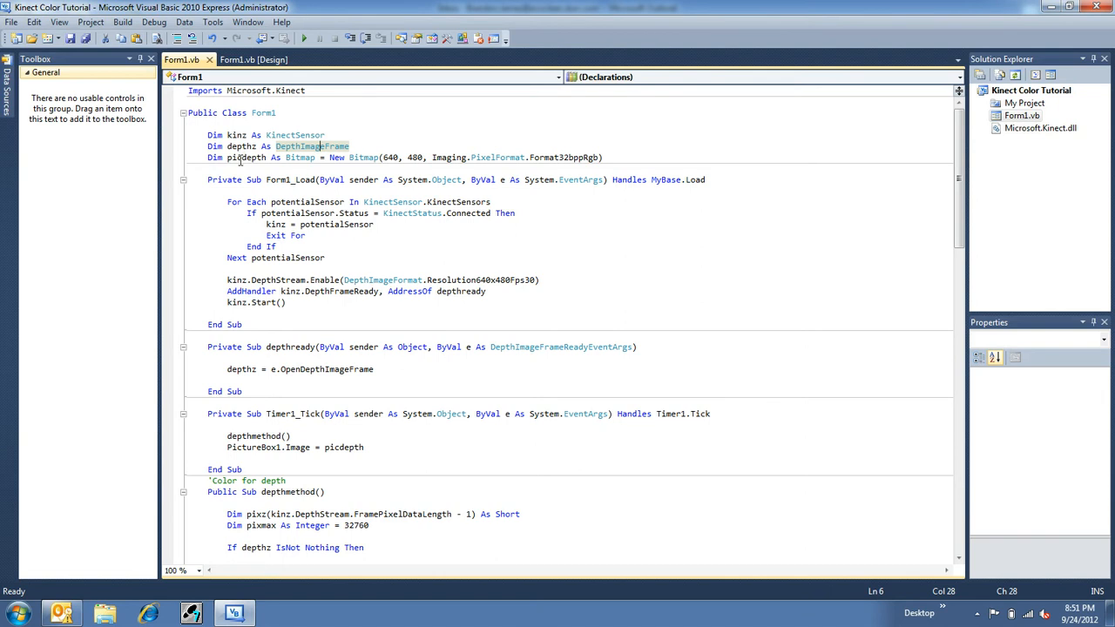
{"action": "left_click", "coordinate": [252, 157]}
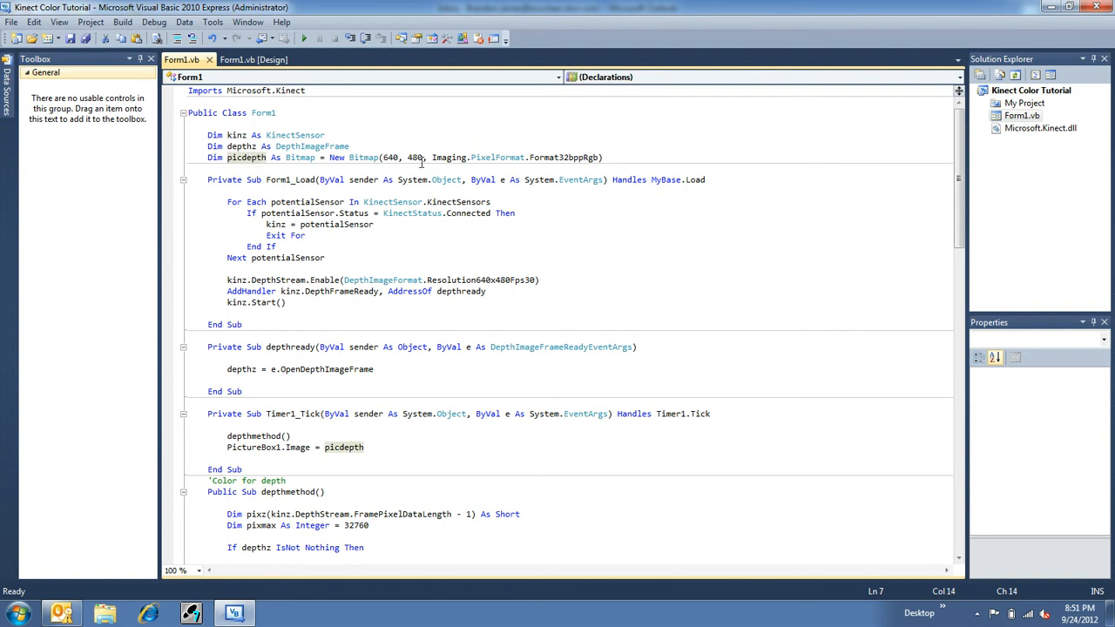
{"action": "mouse_move", "coordinate": [375, 209]}
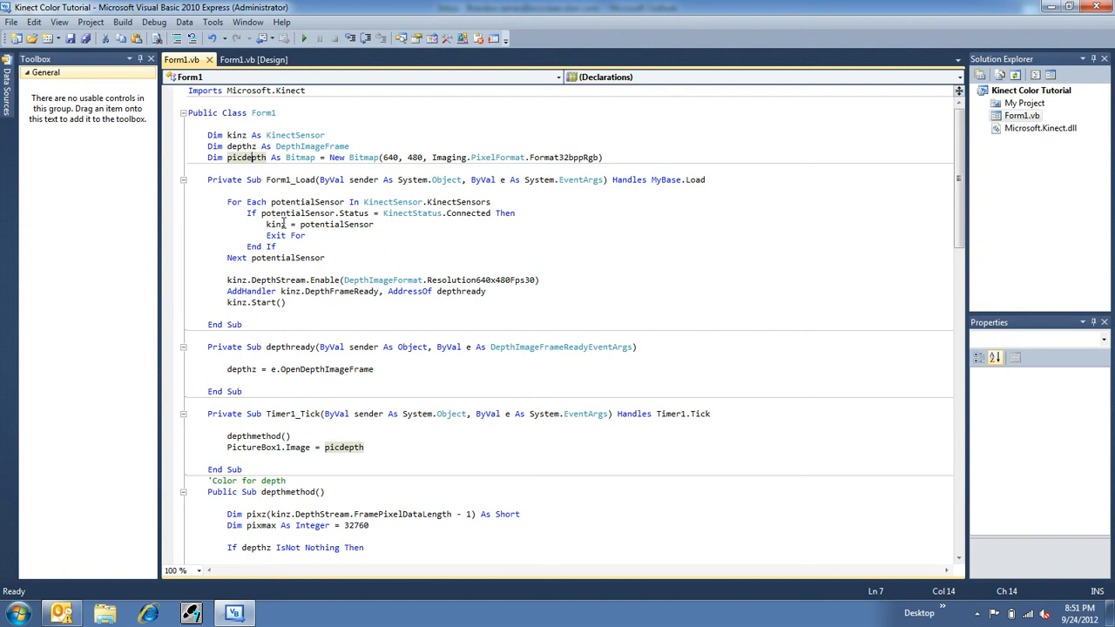
{"action": "mouse_move", "coordinate": [299, 268]}
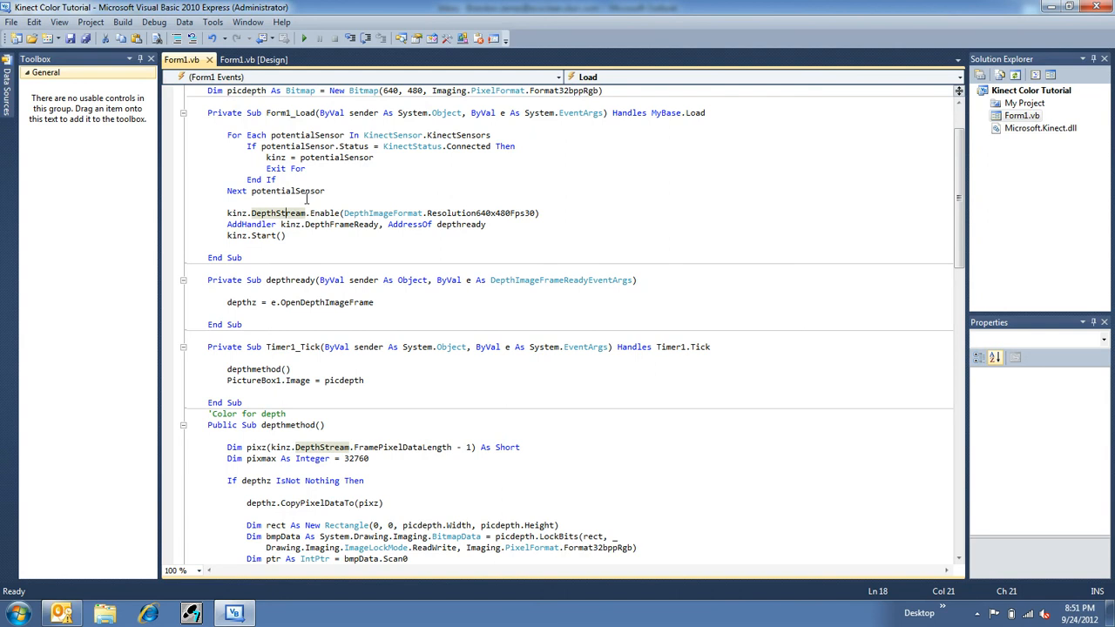
{"action": "mouse_move", "coordinate": [383, 213]}
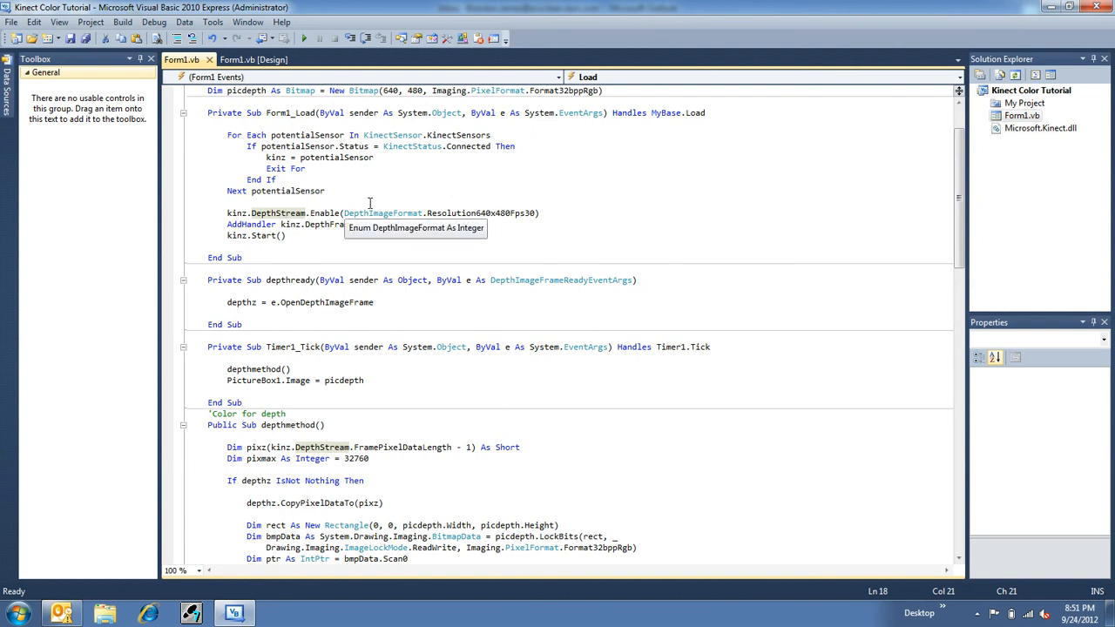
{"action": "mouse_move", "coordinate": [504, 212]}
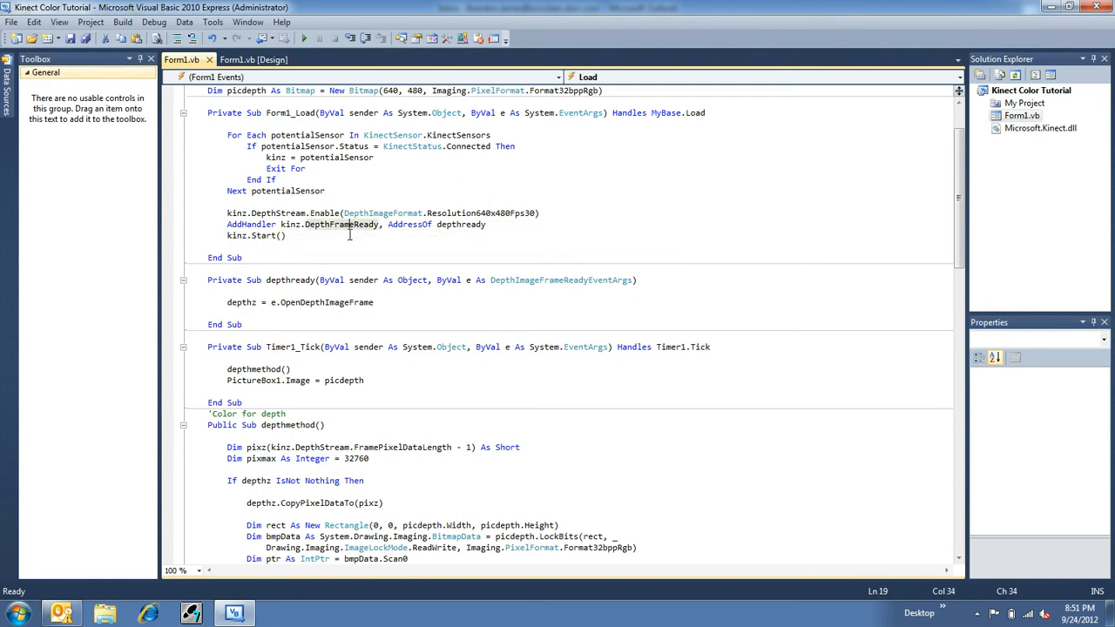
{"action": "scroll", "scroll_direction": "down", "scroll_amount": 3}
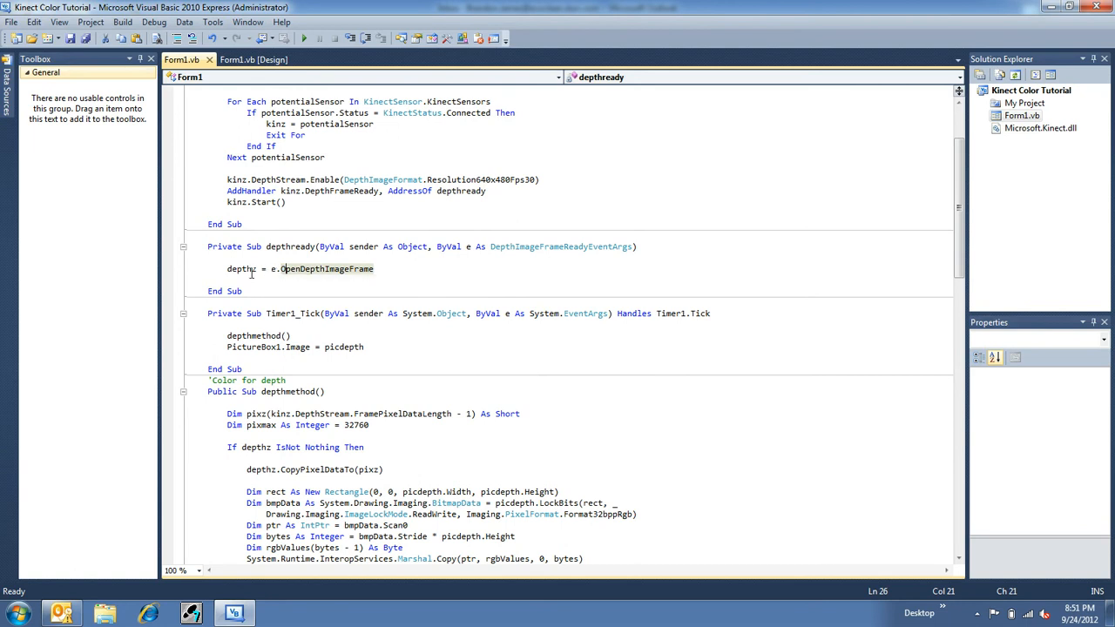
{"action": "scroll", "scroll_direction": "up", "scroll_amount": 3}
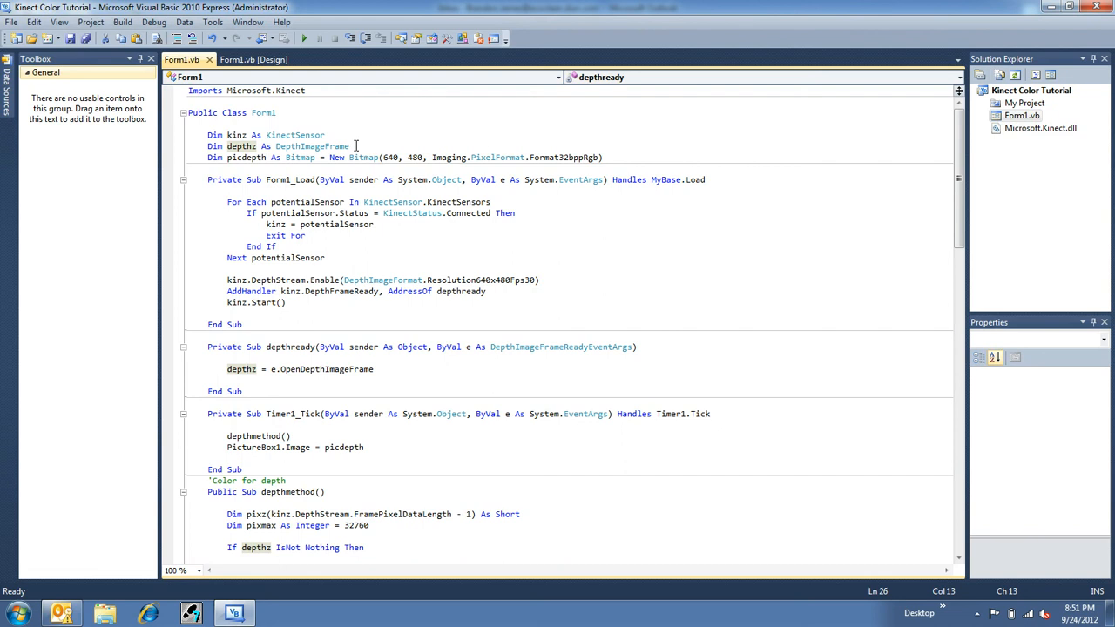
{"action": "scroll", "scroll_direction": "down", "scroll_amount": 3}
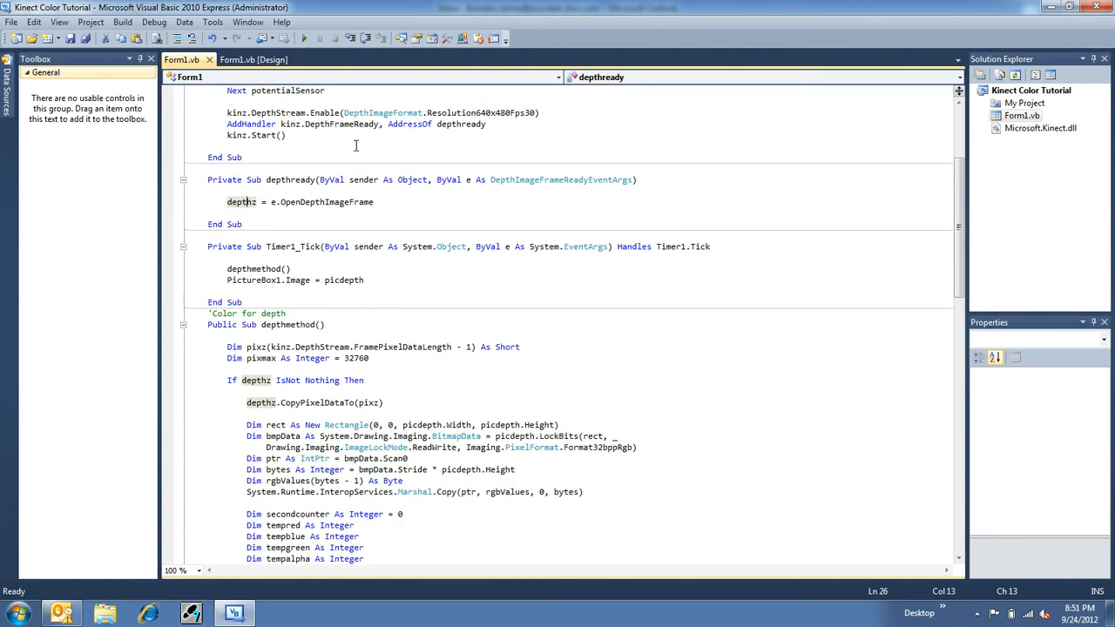
{"action": "left_click", "coordinate": [255, 59]}
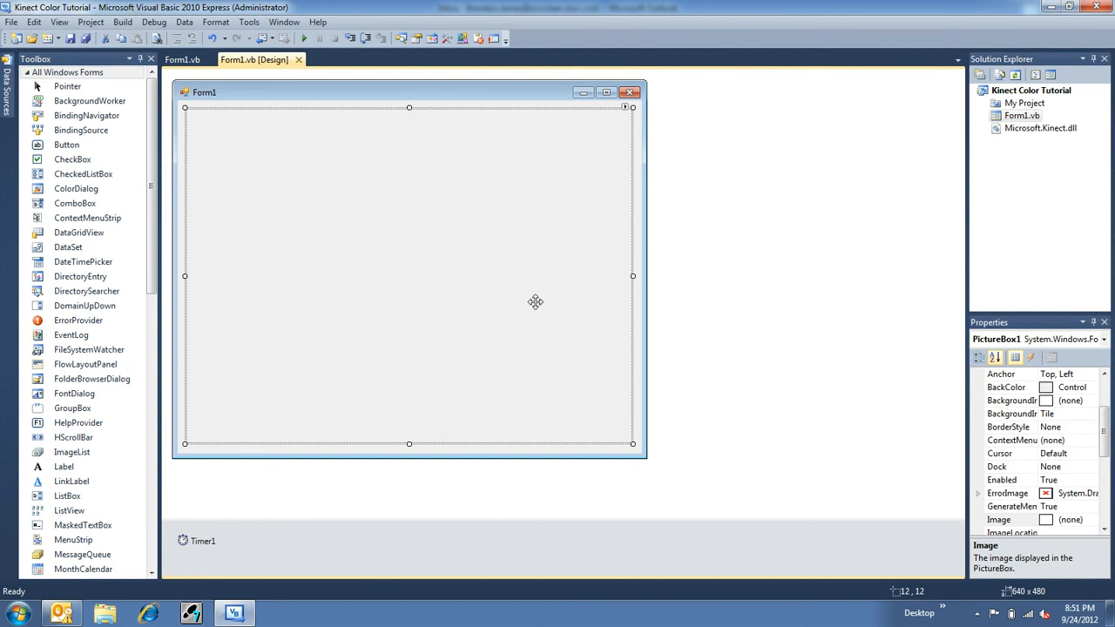
{"action": "mouse_move", "coordinate": [216, 543]}
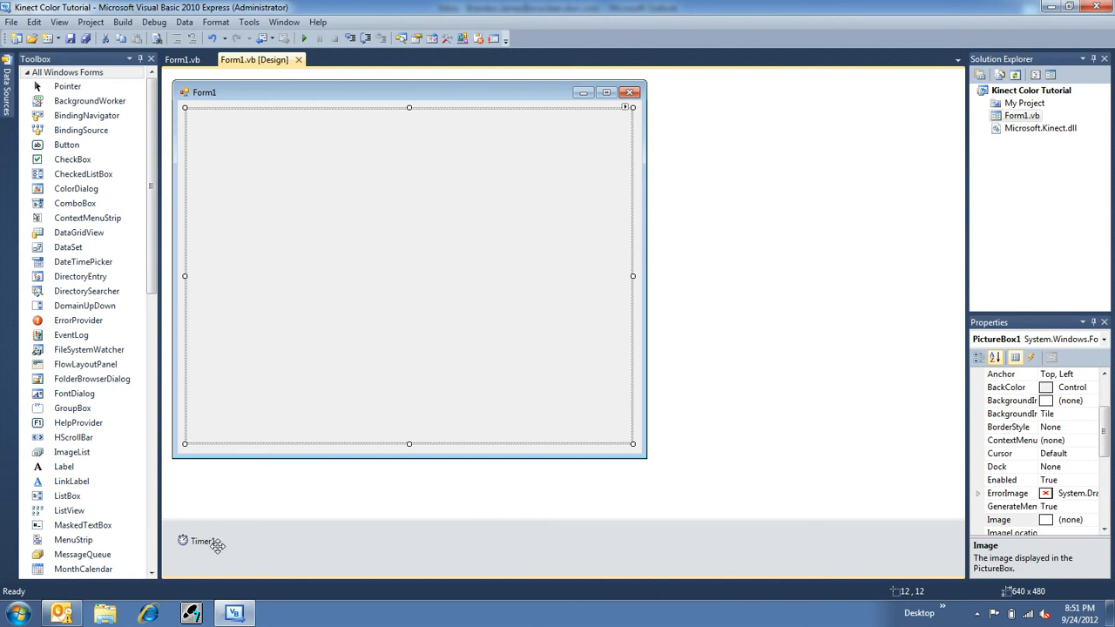
{"action": "left_click", "coordinate": [202, 540]}
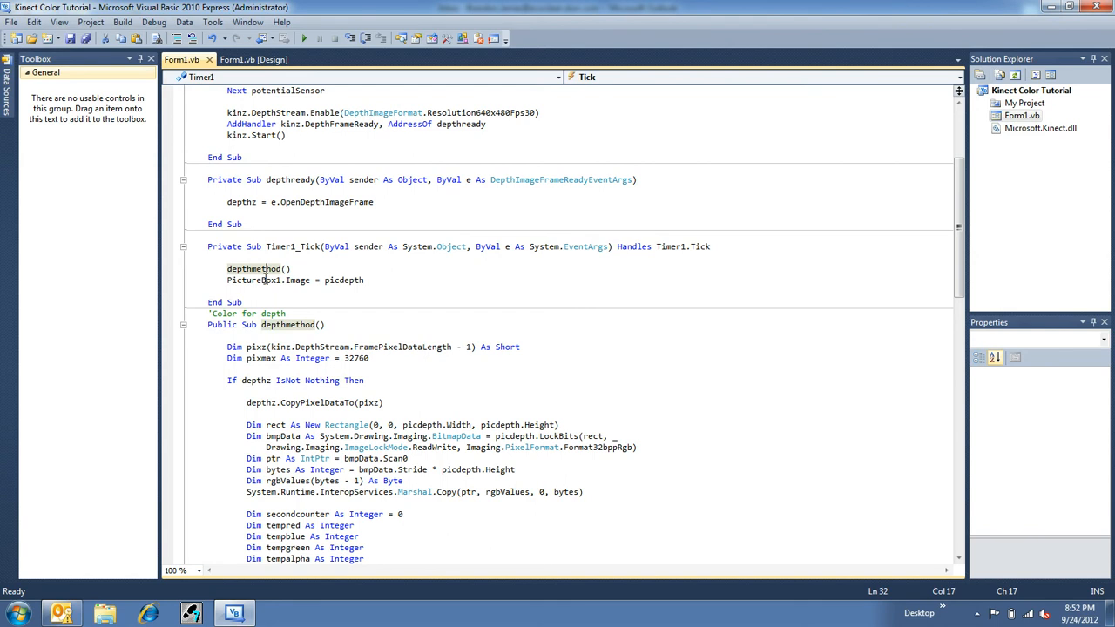
{"action": "left_click", "coordinate": [364, 279]}
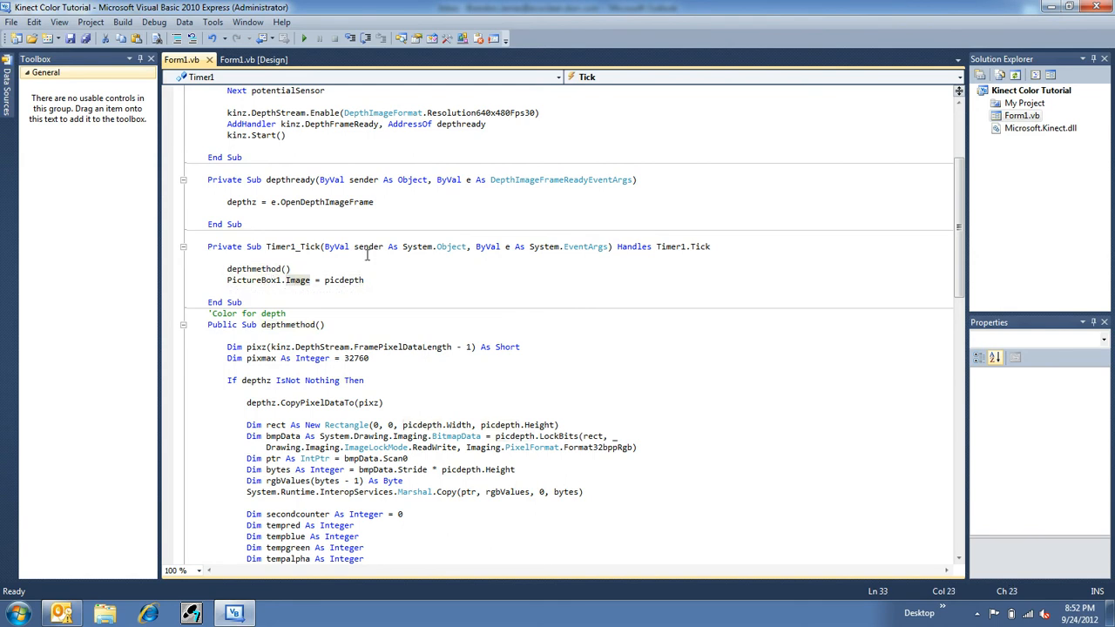
{"action": "scroll", "scroll_direction": "down", "scroll_amount": 3}
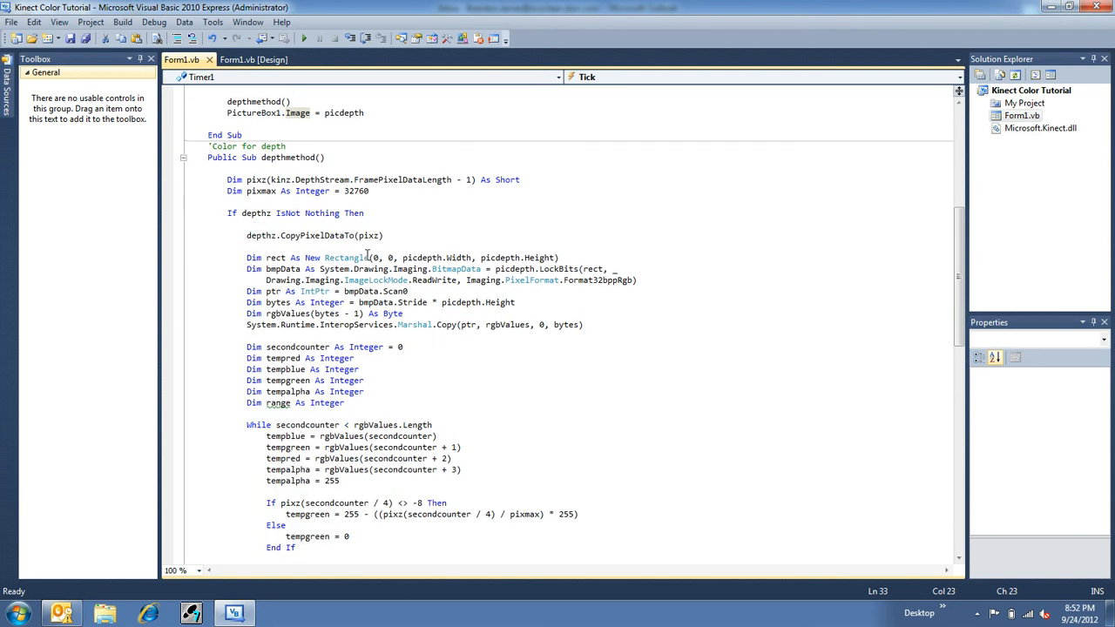
{"action": "scroll", "scroll_direction": "up", "scroll_amount": 3}
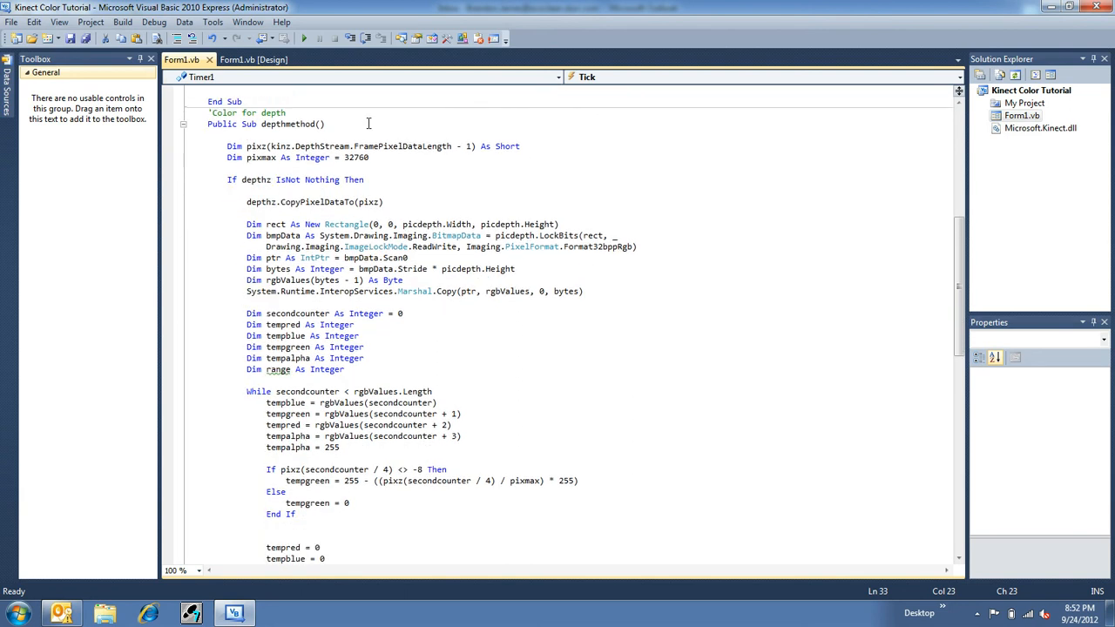
{"action": "left_click", "coordinate": [369, 156]}
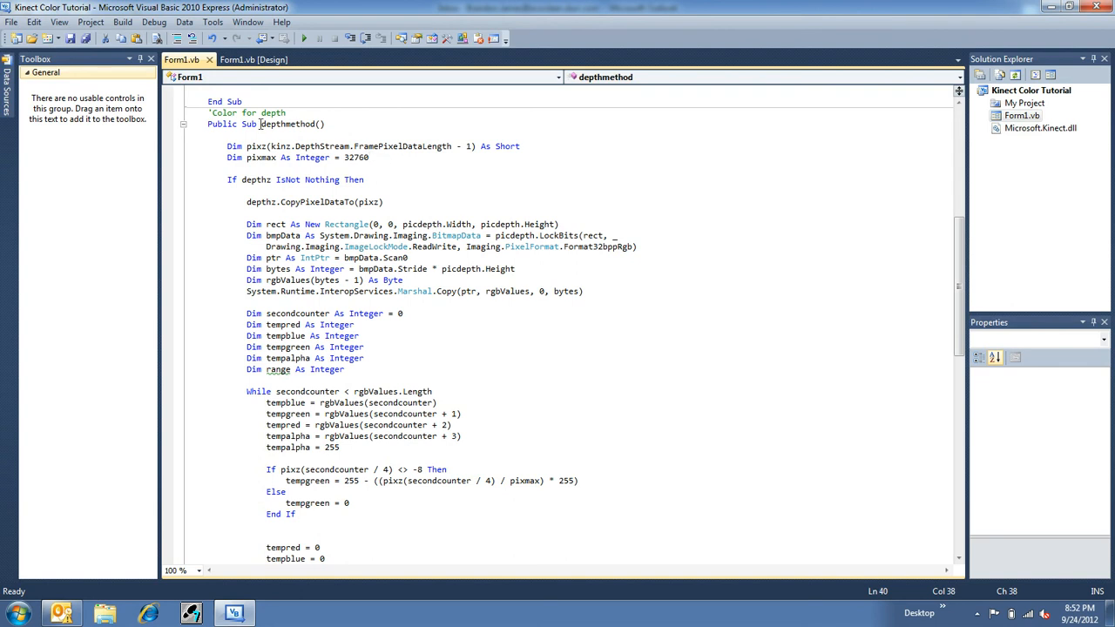
{"action": "mouse_move", "coordinate": [279, 147]}
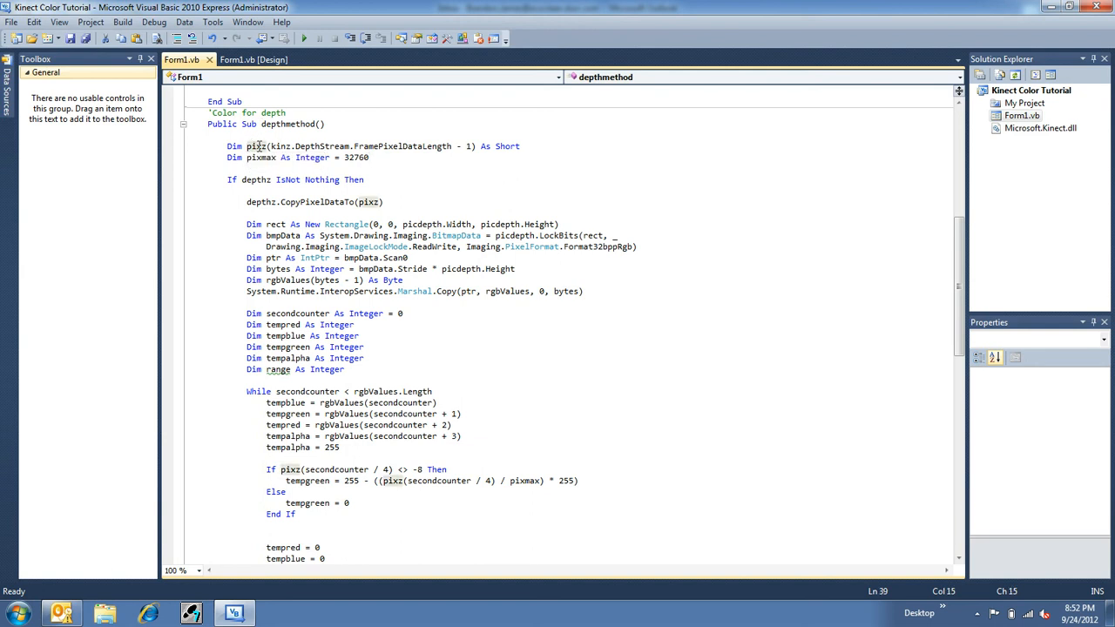
{"action": "mouse_move", "coordinate": [374, 169]}
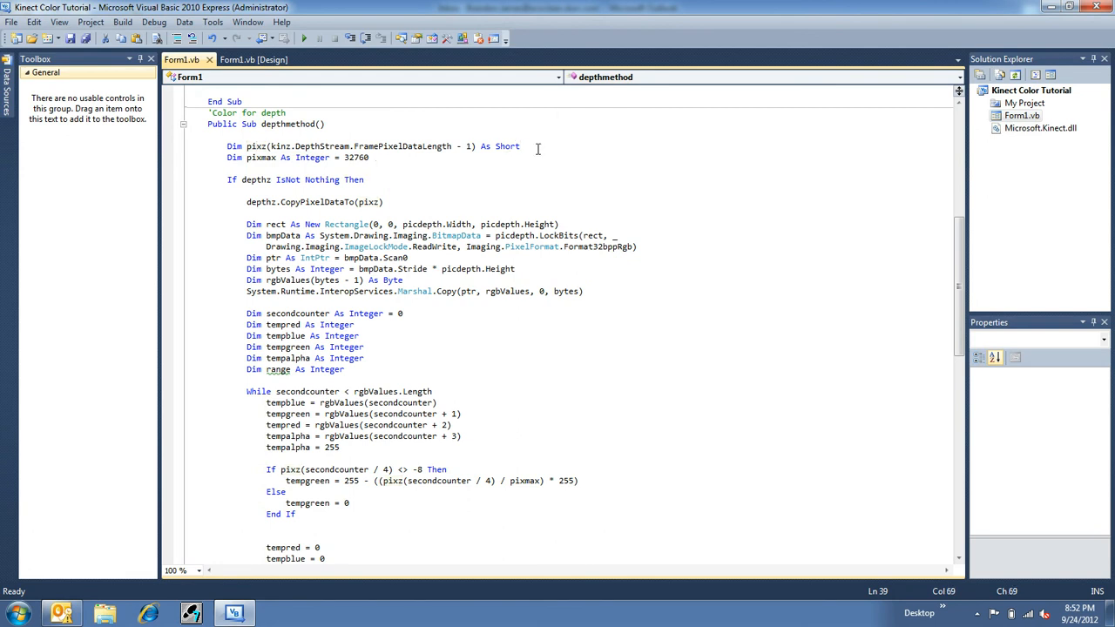
{"action": "double_click", "coordinate": [507, 147]}
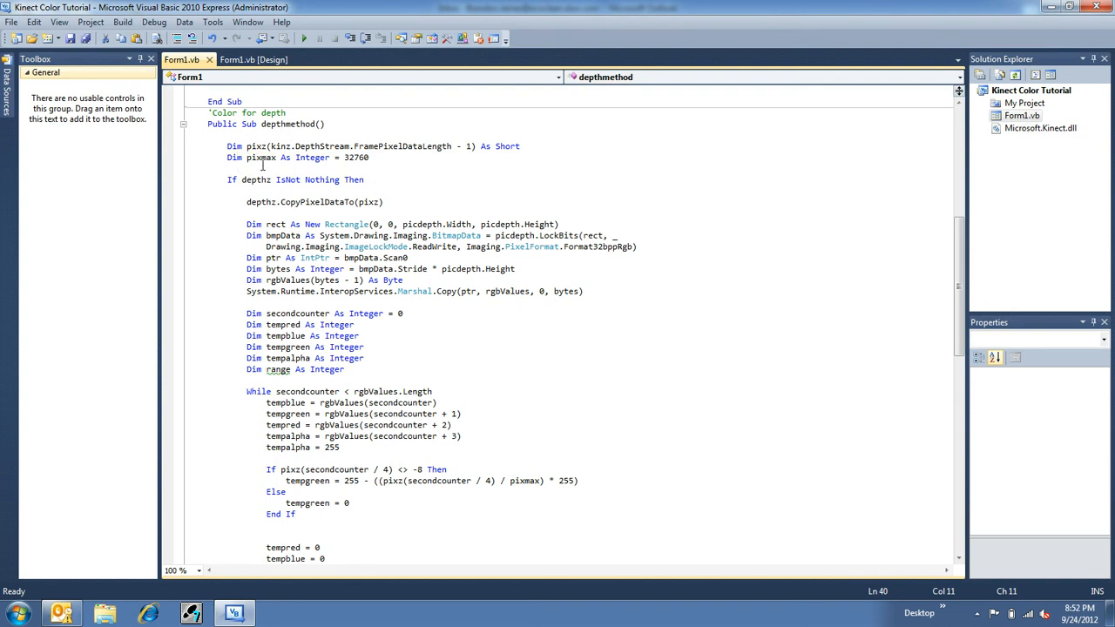
{"action": "double_click", "coordinate": [356, 157]}
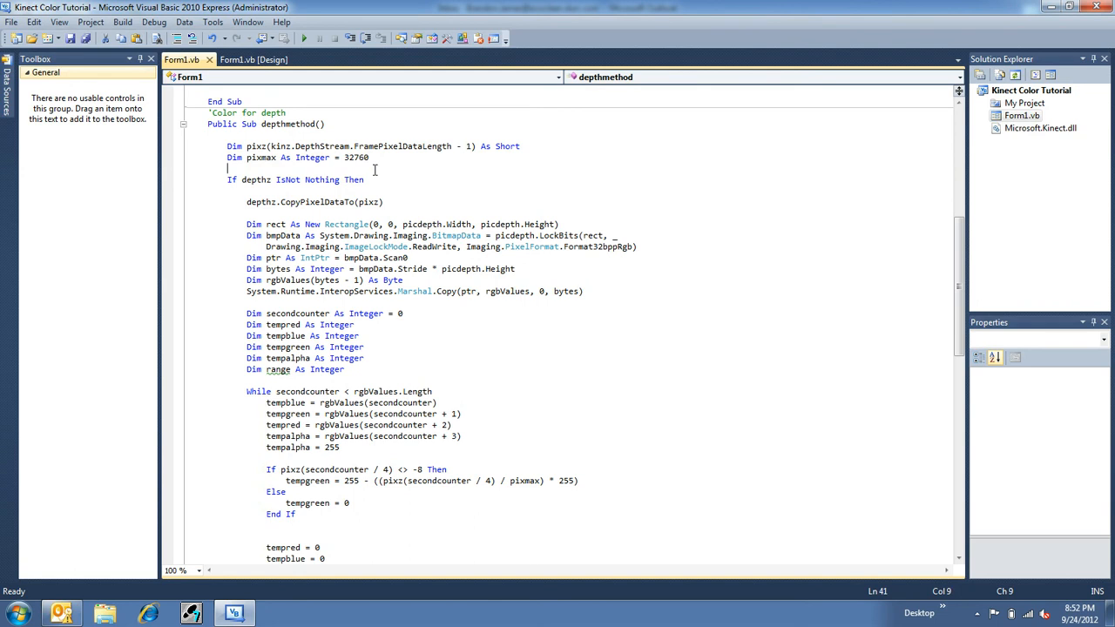
{"action": "scroll", "scroll_direction": "down", "scroll_amount": 3}
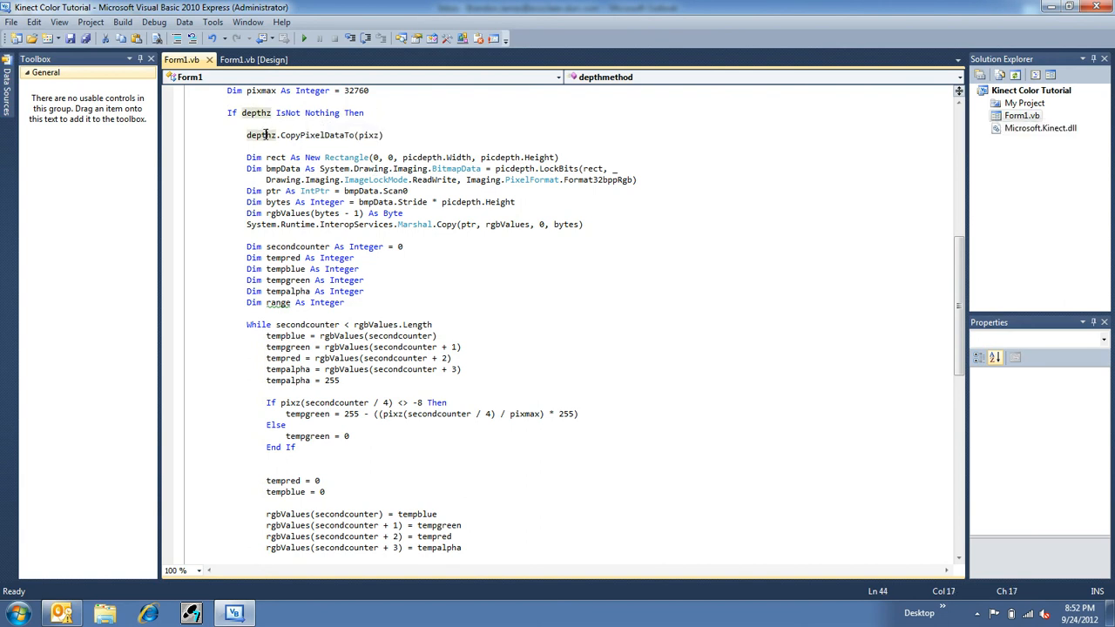
{"action": "mouse_move", "coordinate": [335, 136]}
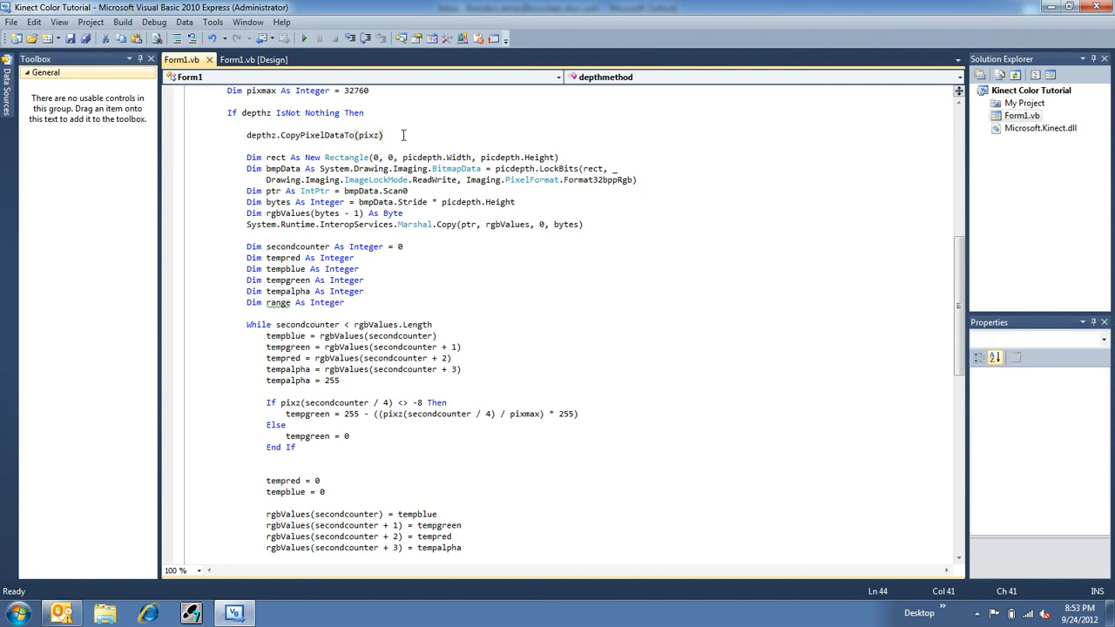
{"action": "mouse_move", "coordinate": [248, 157]}
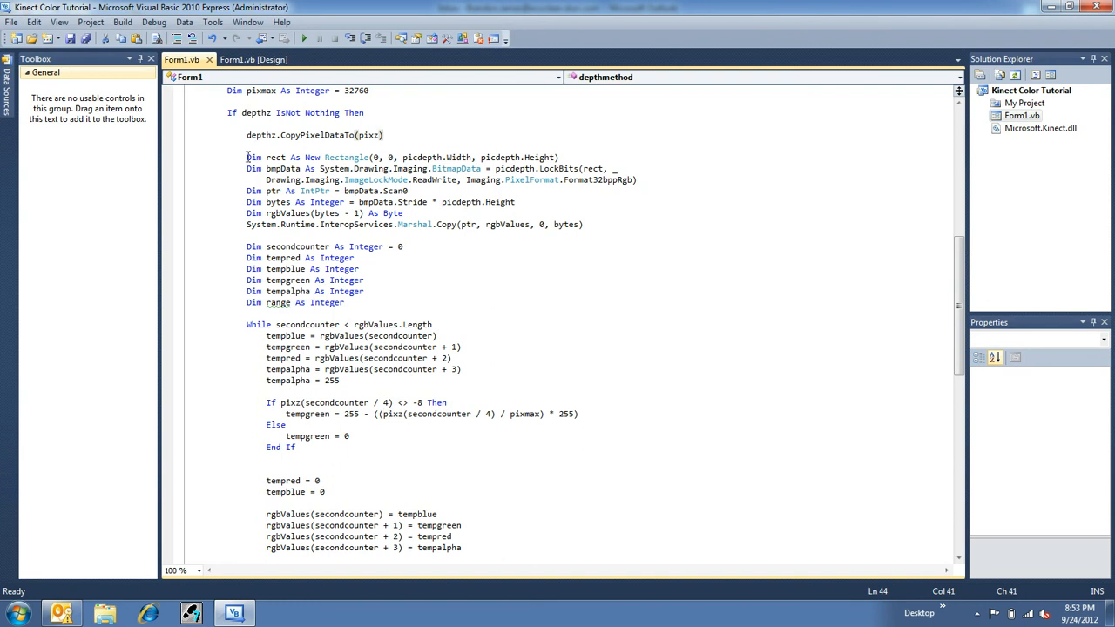
{"action": "left_click_drag", "start_coordinate": [247, 157], "coordinate": [450, 358]}
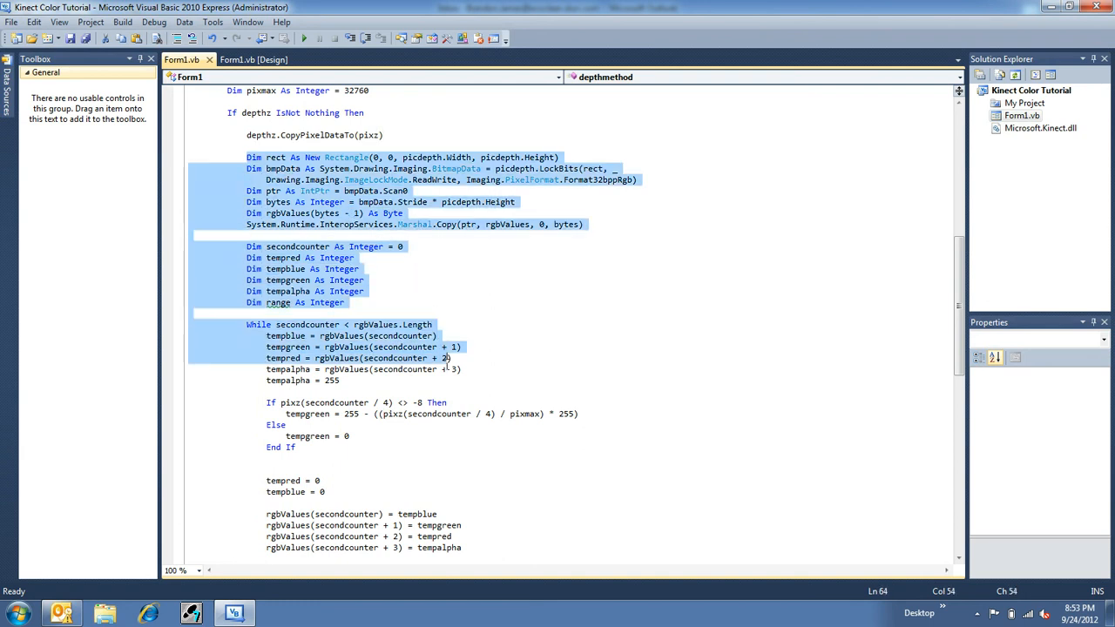
{"action": "scroll", "scroll_direction": "down", "scroll_amount": 3}
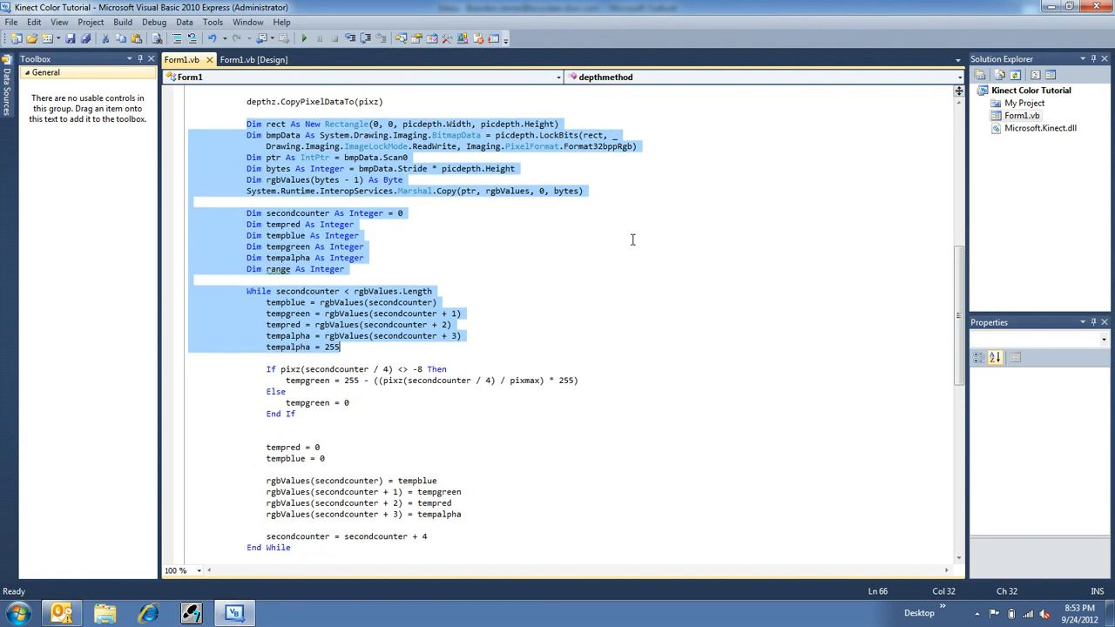
{"action": "scroll", "scroll_direction": "down", "scroll_amount": 3}
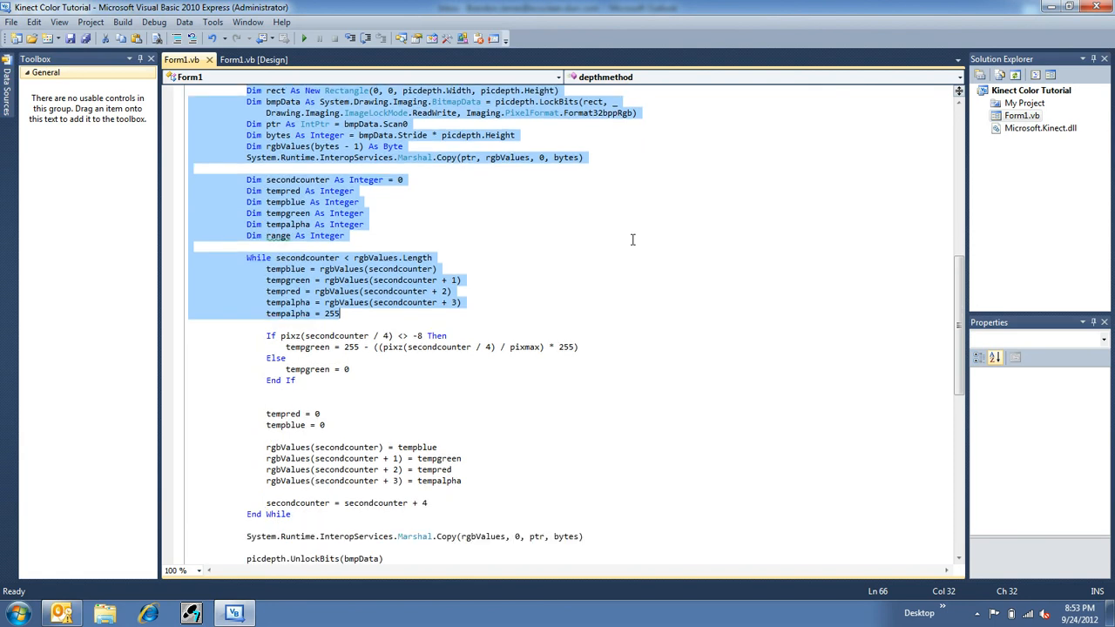
{"action": "mouse_move", "coordinate": [801, 293]}
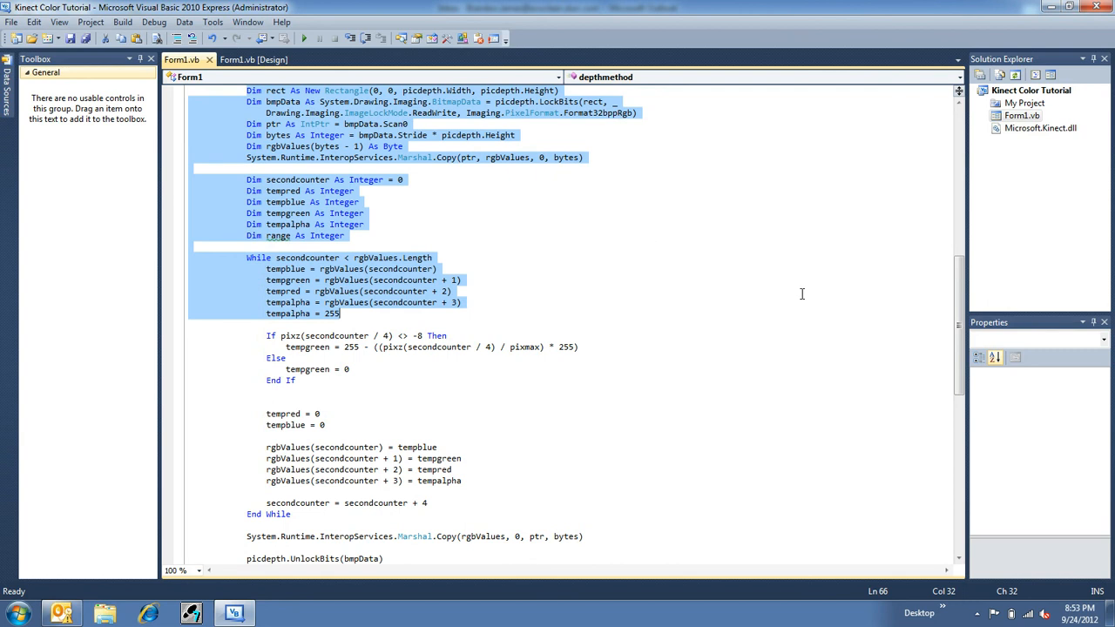
{"action": "mouse_move", "coordinate": [639, 272]}
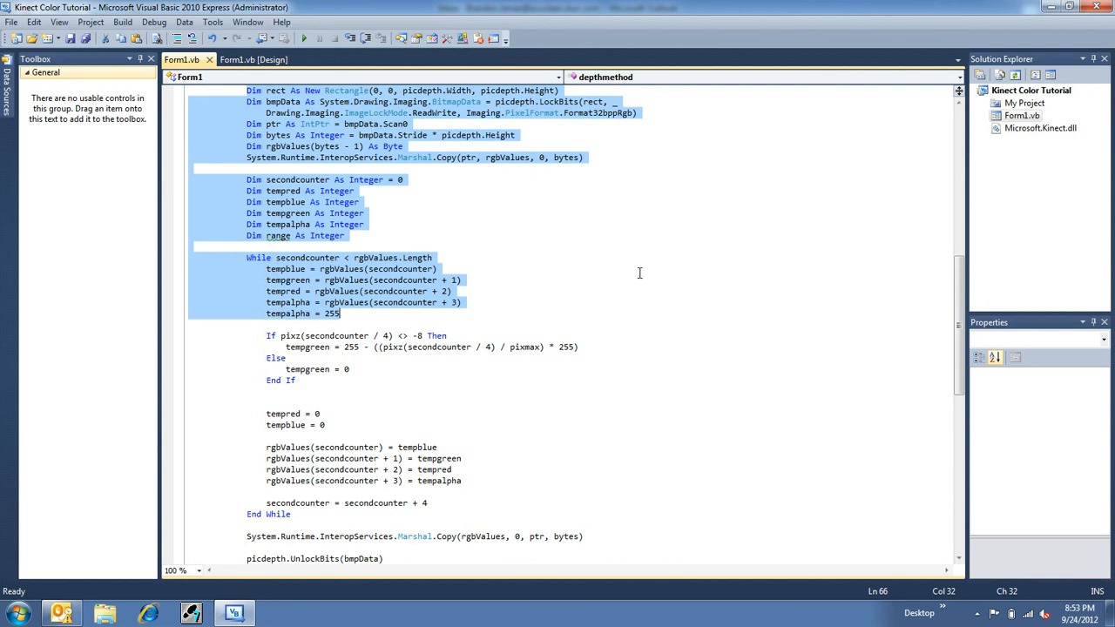
{"action": "scroll", "scroll_direction": "down", "scroll_amount": 3}
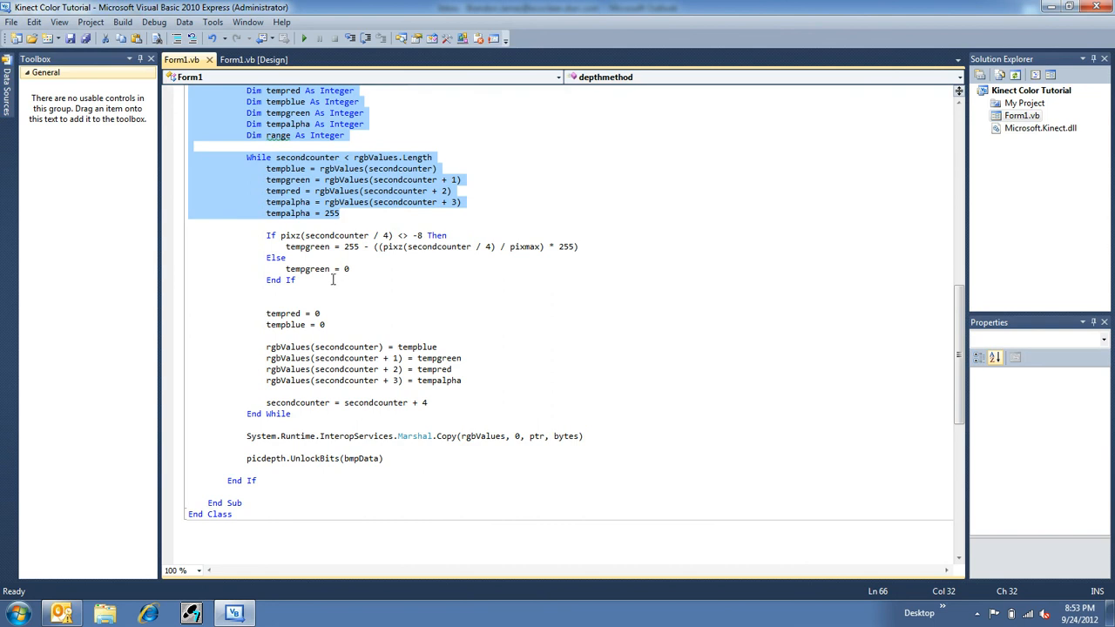
{"action": "left_click", "coordinate": [327, 326]}
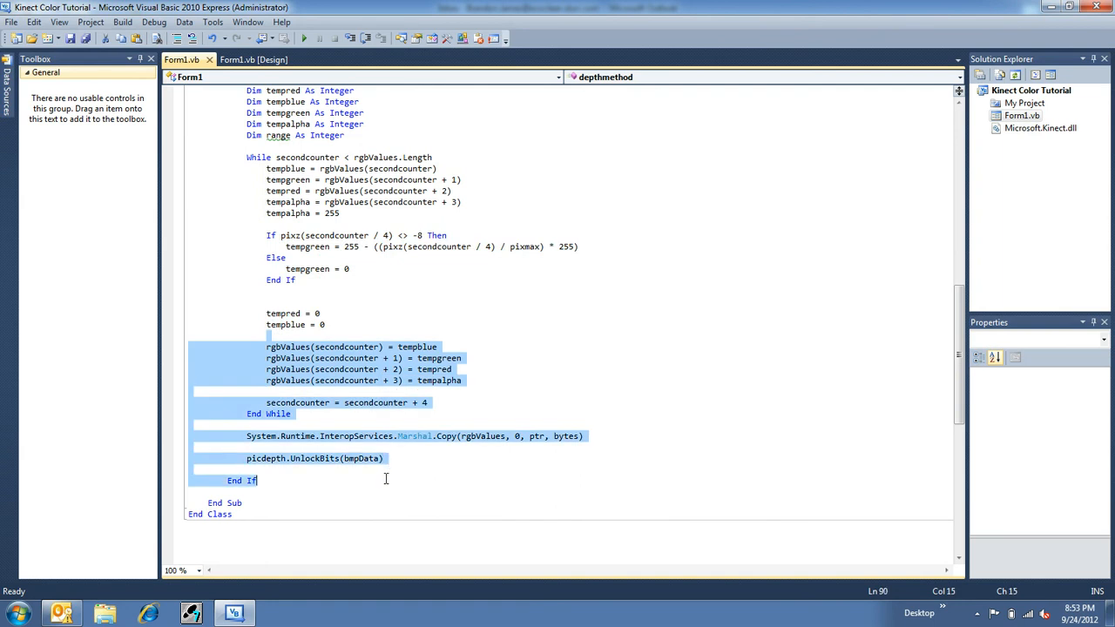
{"action": "key", "text": "Return"}
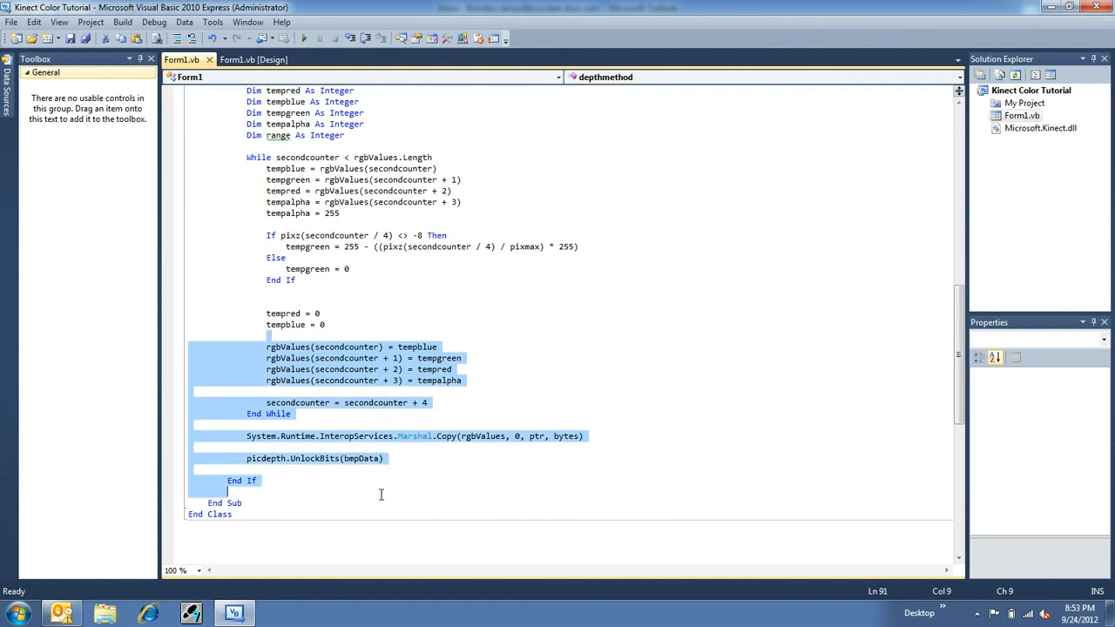
{"action": "mouse_move", "coordinate": [329, 227]}
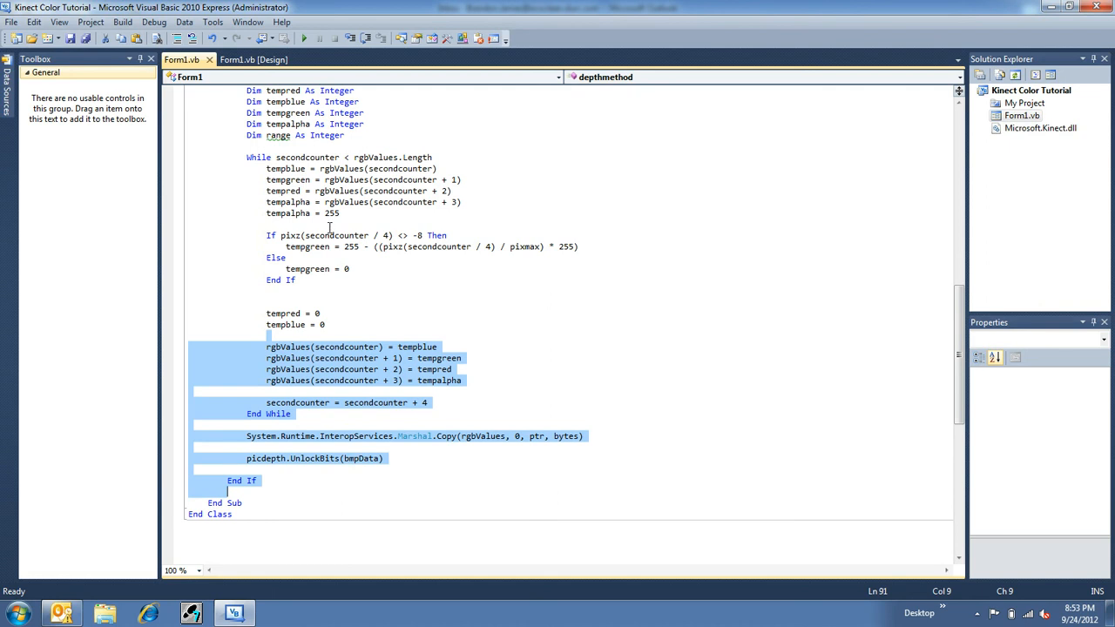
{"action": "left_click", "coordinate": [329, 223]}
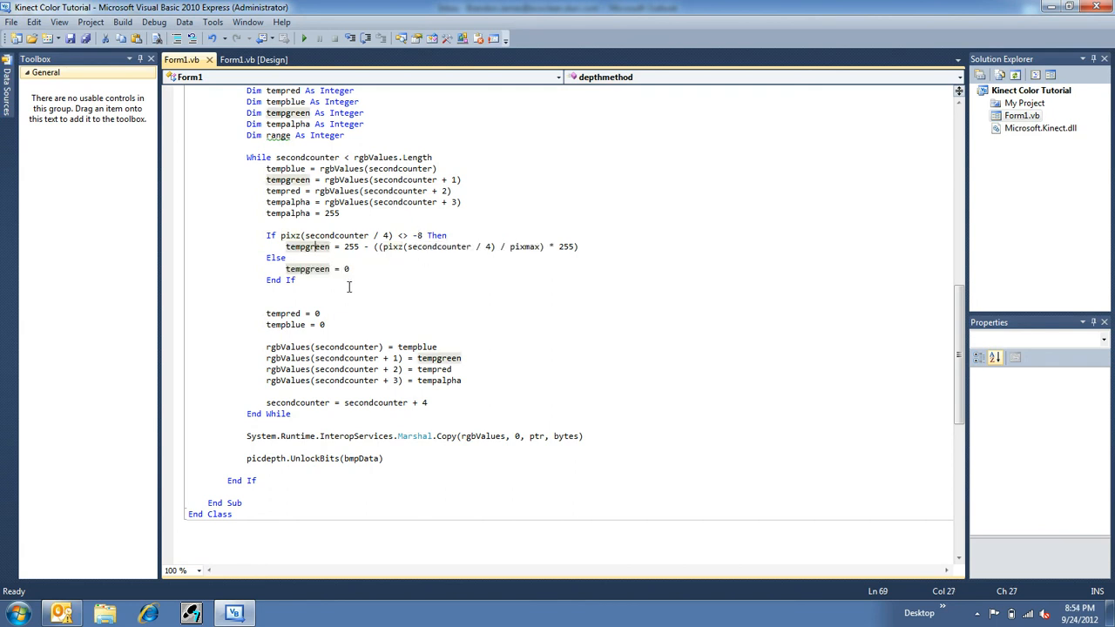
{"action": "left_click", "coordinate": [346, 268]}
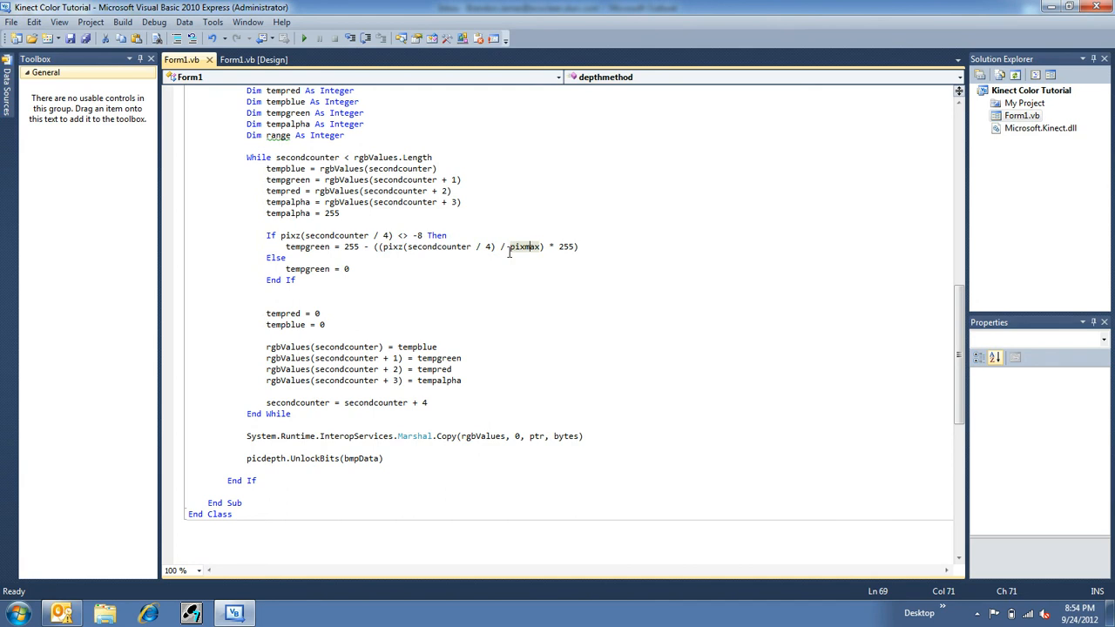
{"action": "scroll", "scroll_direction": "up", "scroll_amount": 3}
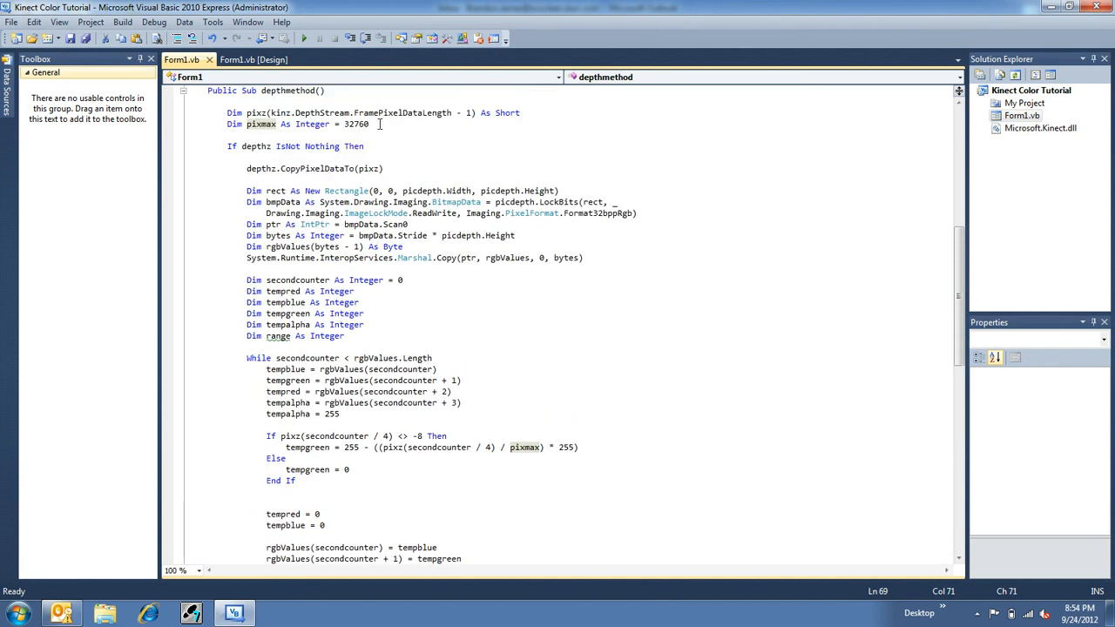
{"action": "scroll", "scroll_direction": "down", "scroll_amount": 3}
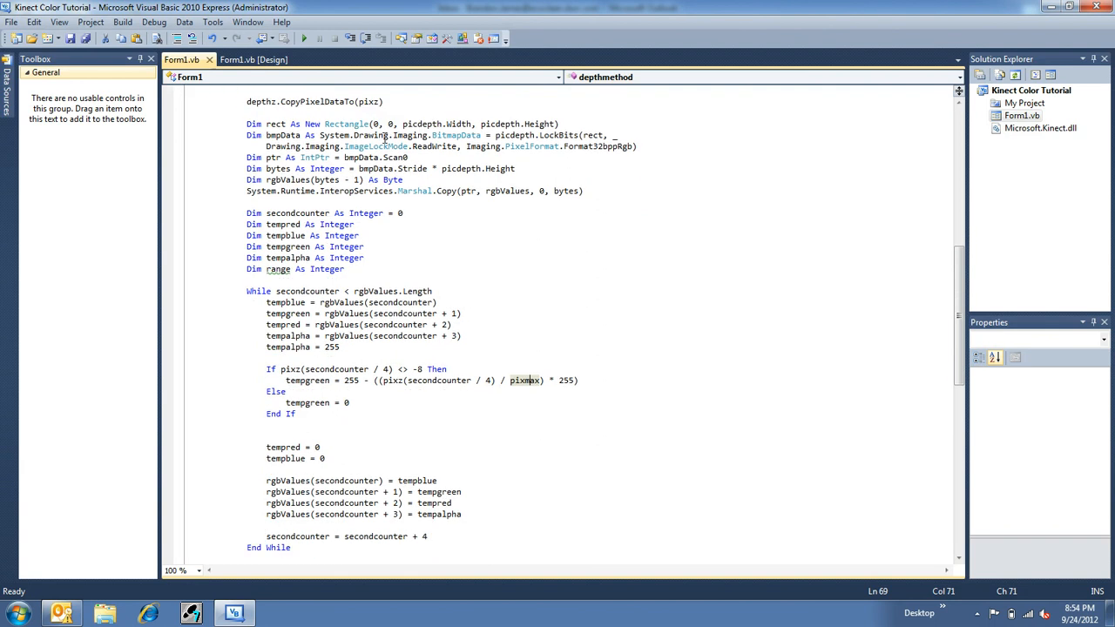
{"action": "scroll", "scroll_direction": "down", "scroll_amount": 3}
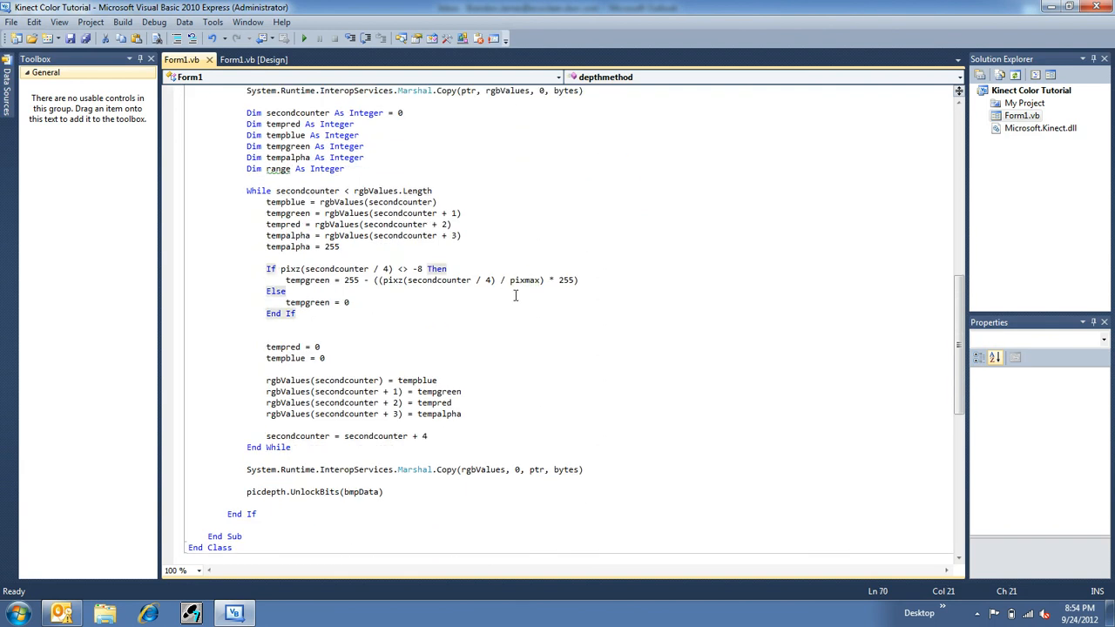
{"action": "left_click", "coordinate": [565, 279]}
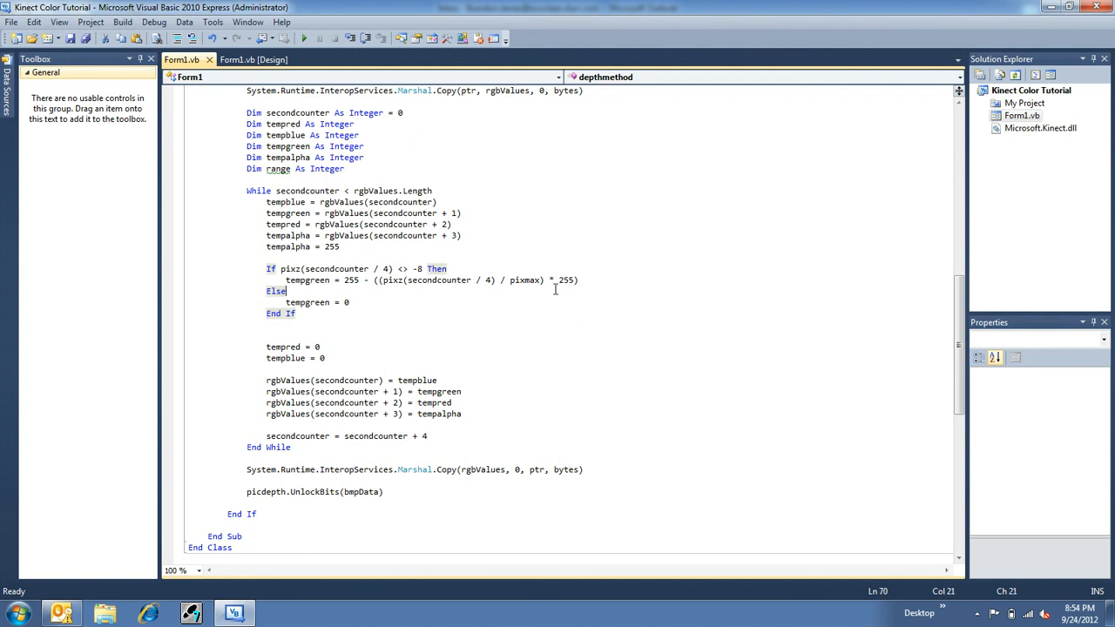
{"action": "mouse_move", "coordinate": [380, 281]}
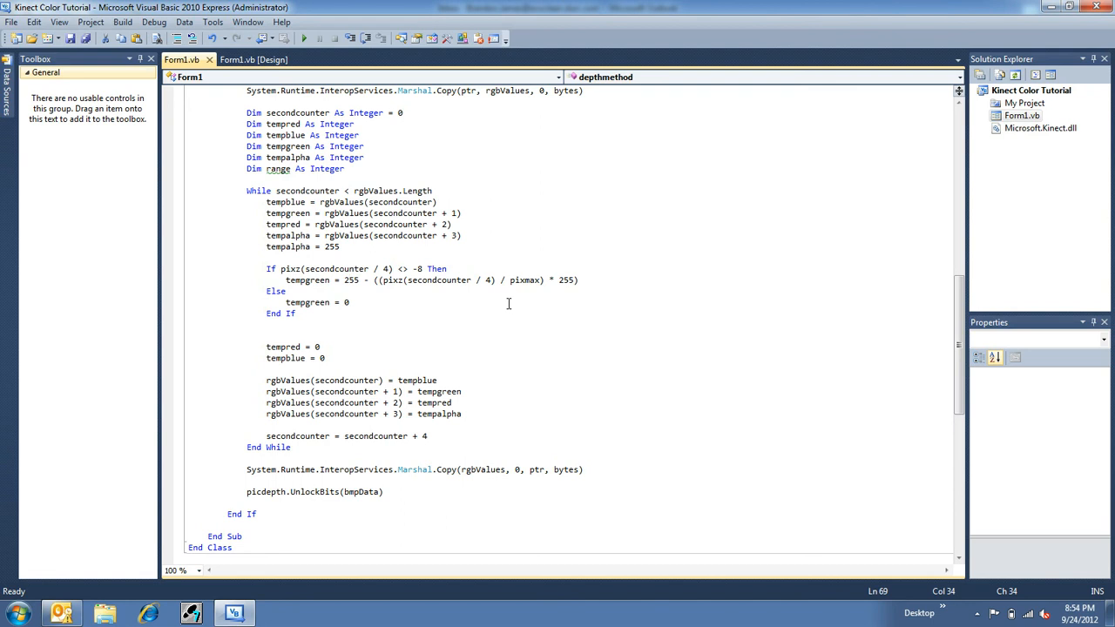
{"action": "double_click", "coordinate": [352, 279]}
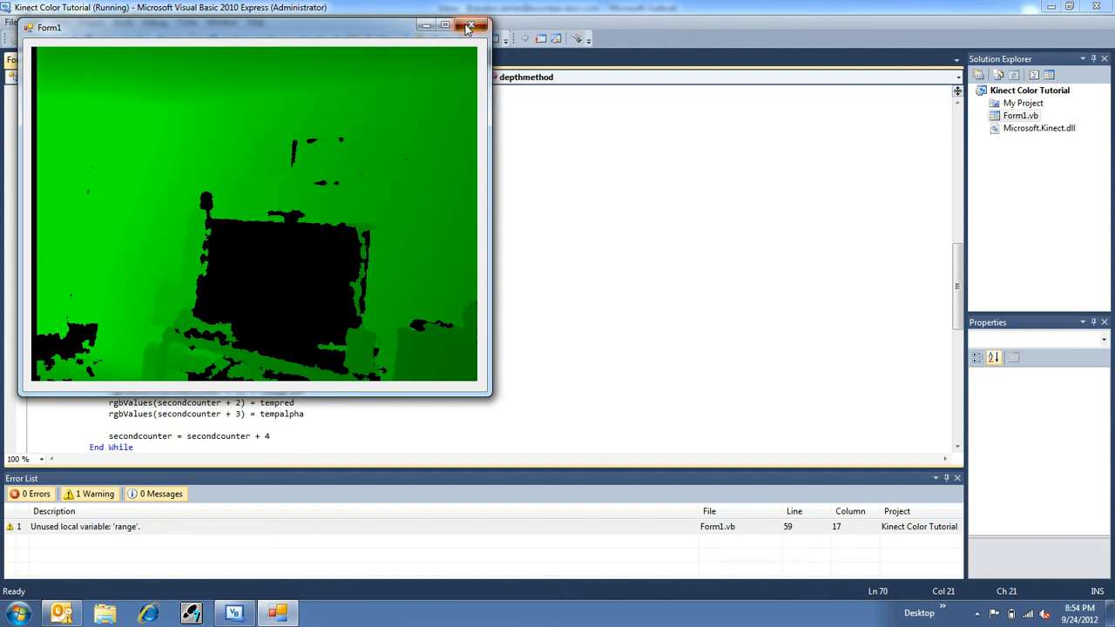
{"action": "left_click", "coordinate": [474, 24]}
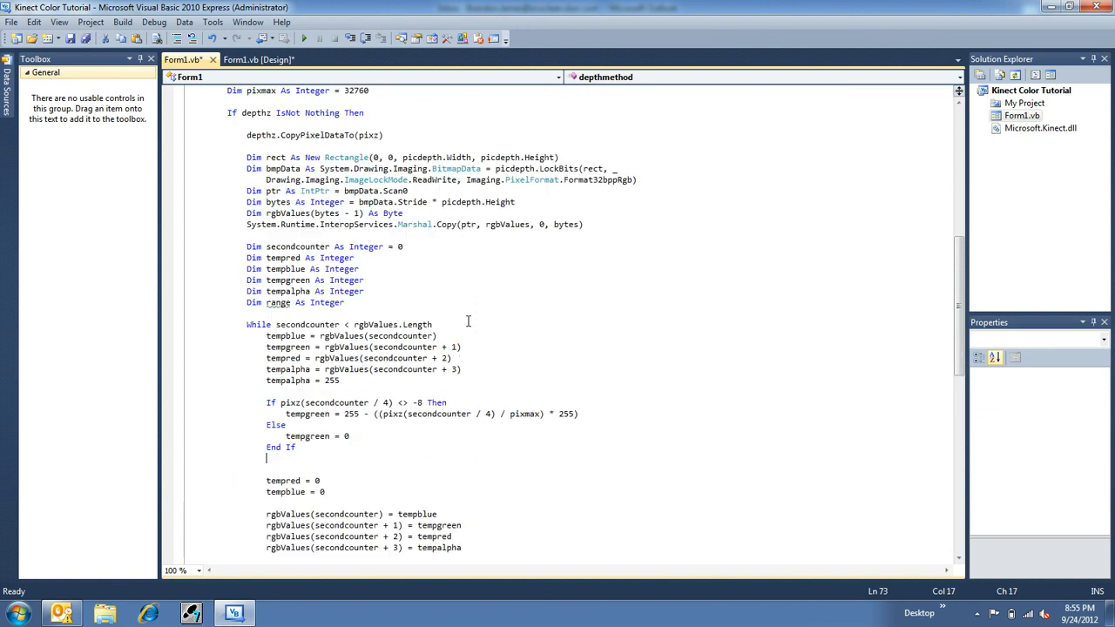
{"action": "scroll", "scroll_direction": "up", "scroll_amount": 3}
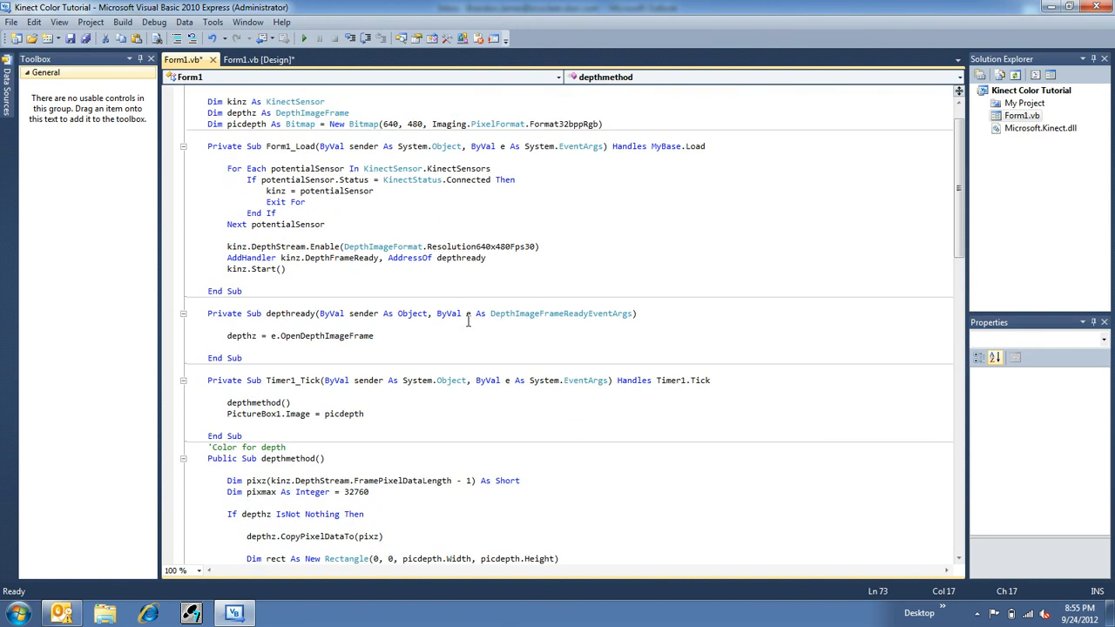
{"action": "mouse_move", "coordinate": [466, 303]}
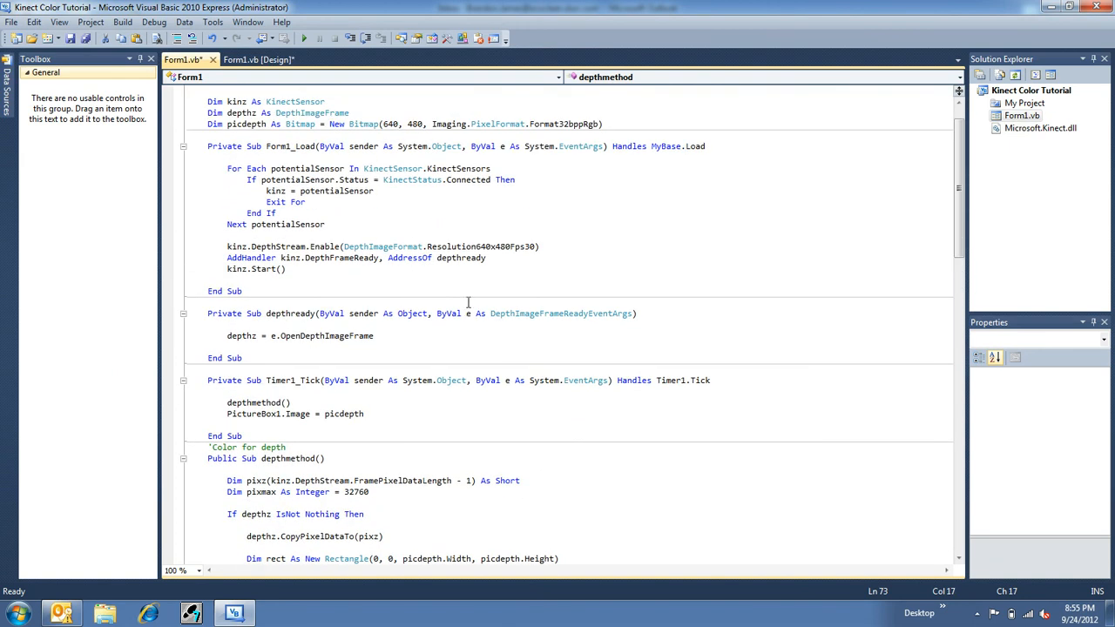